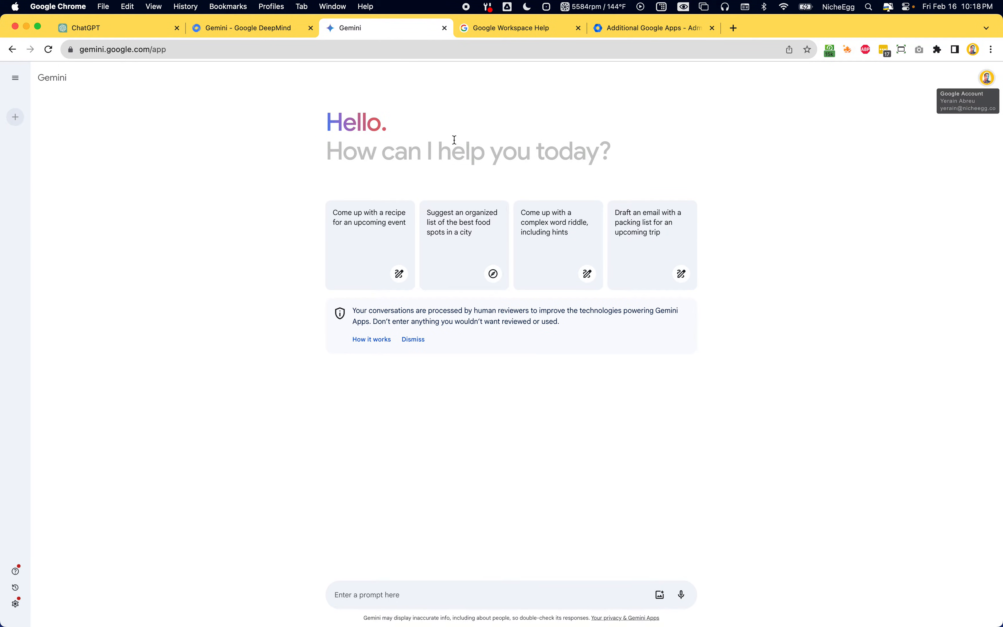
mouse_move(397, 205)
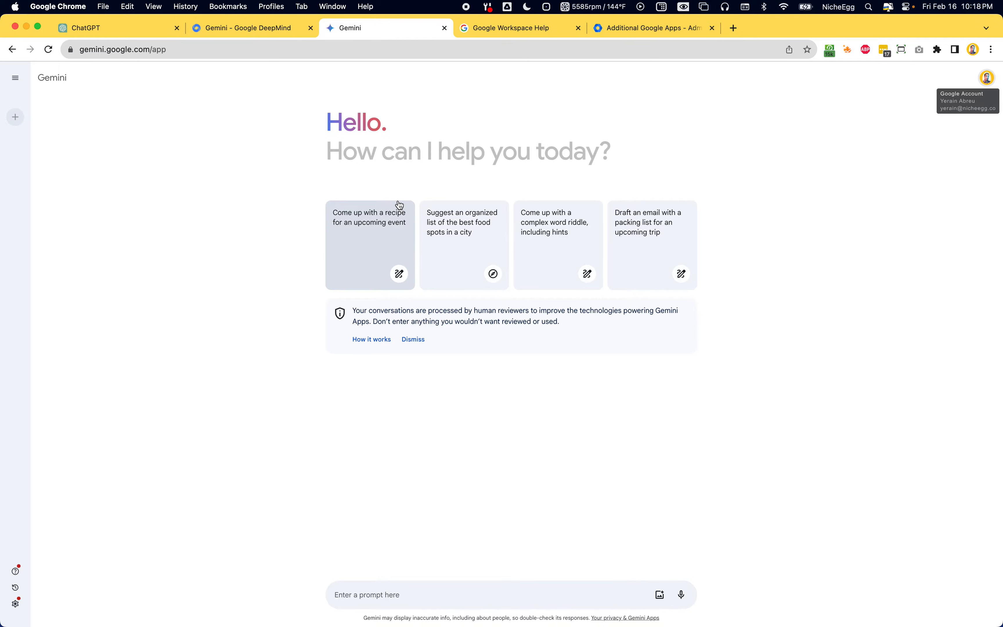
mouse_move(463, 226)
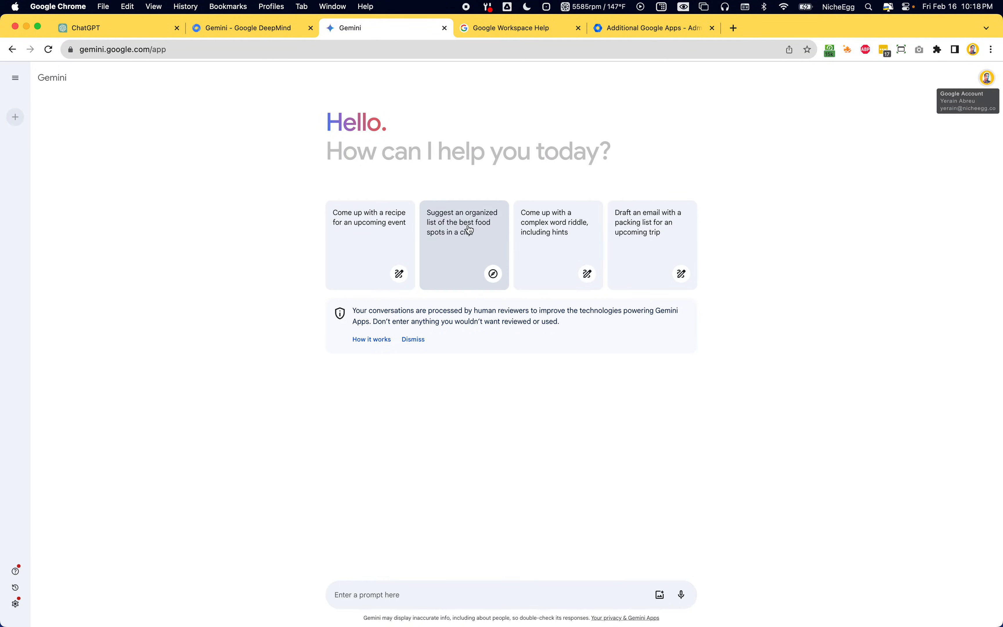
mouse_move(442, 150)
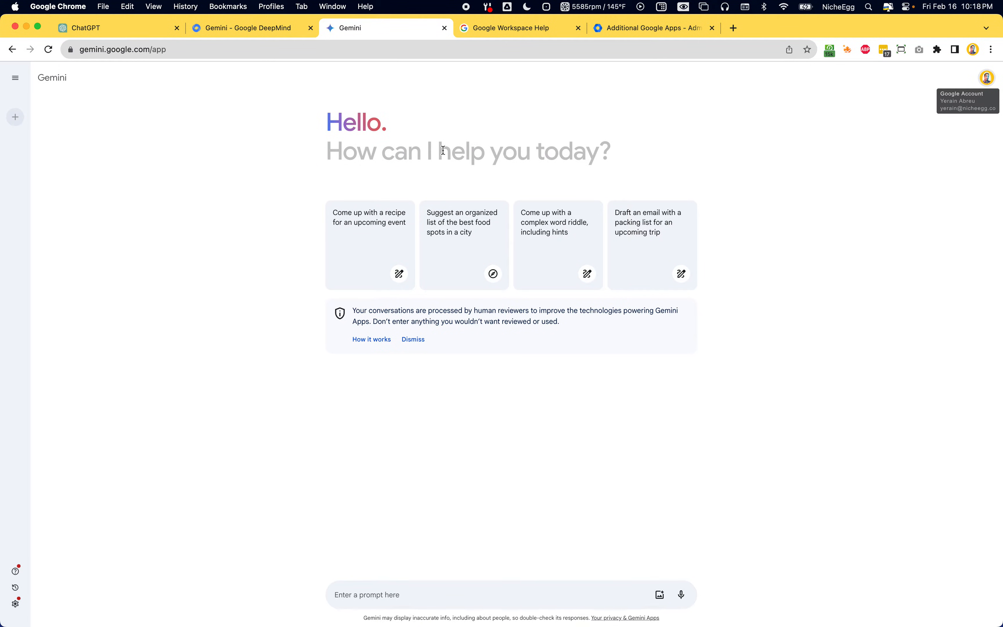
mouse_move(438, 133)
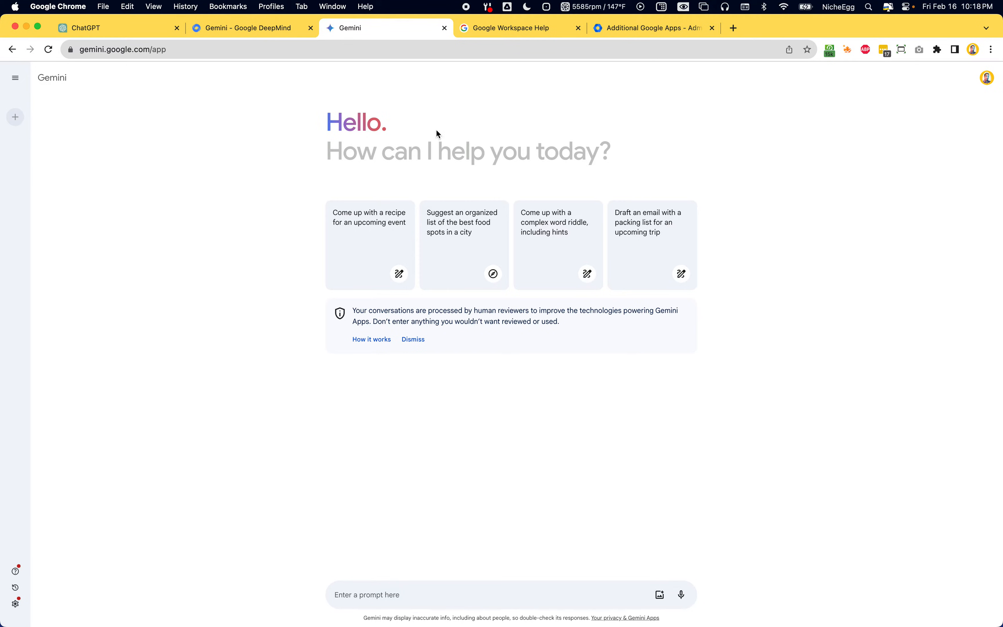
mouse_move(444, 177)
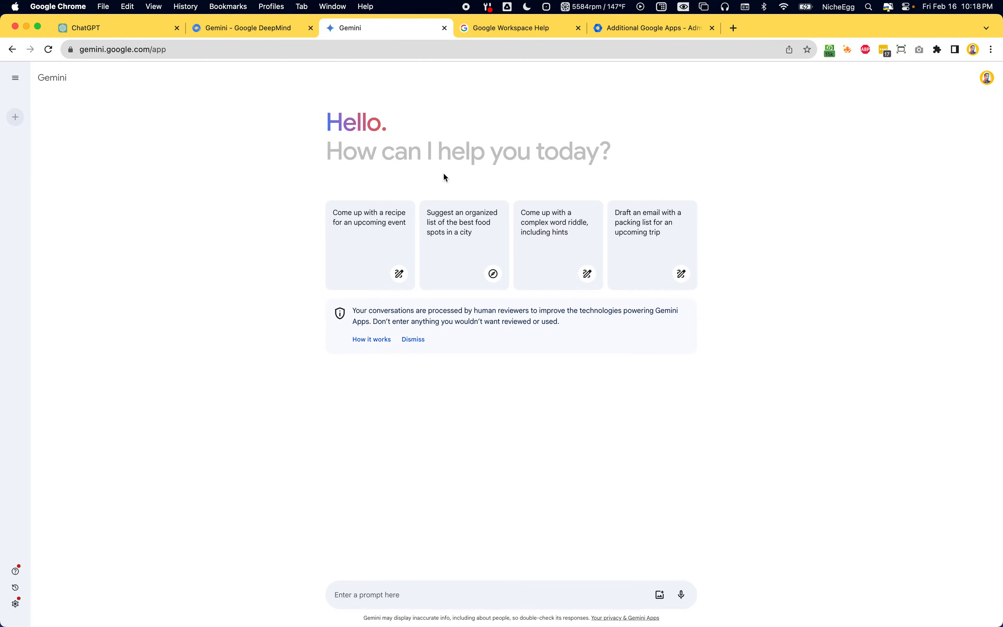
mouse_move(378, 141)
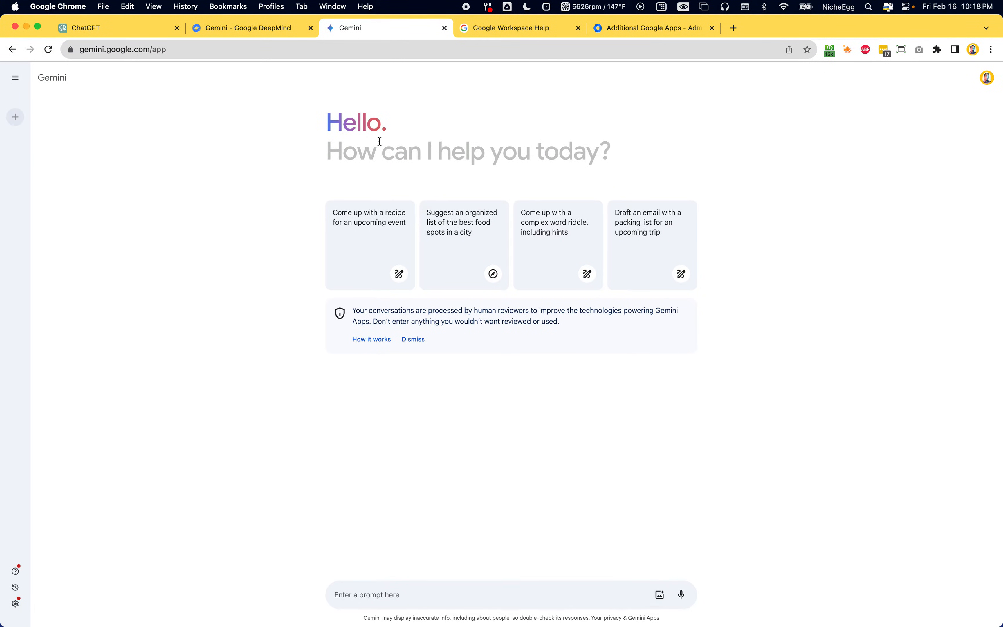
mouse_move(519, 27)
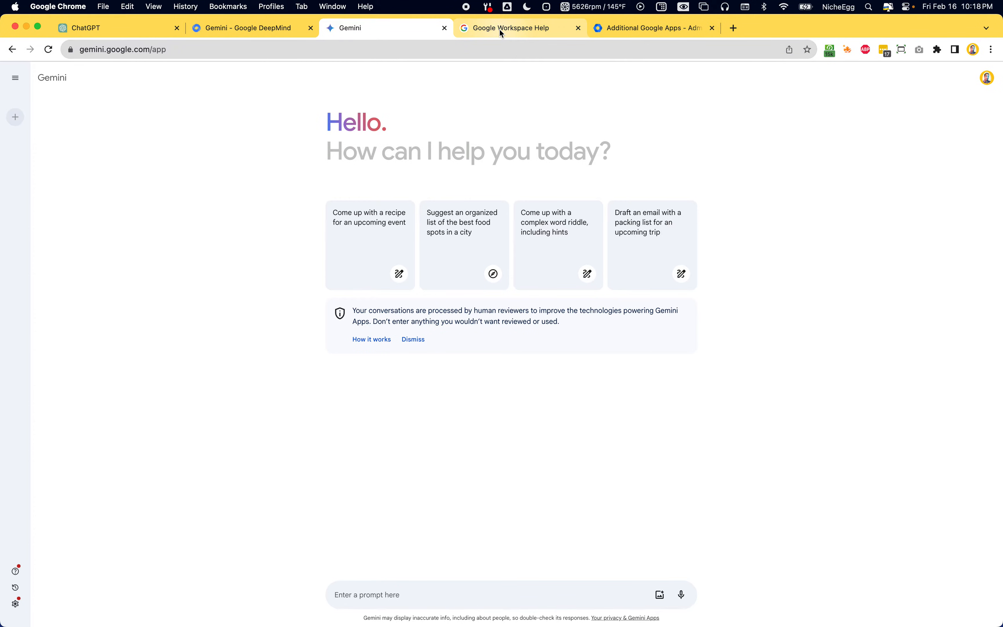
- From the Workspace Help article's steps, follow the Apps > Additional Google Services link into the Admin console
left_click(520, 27)
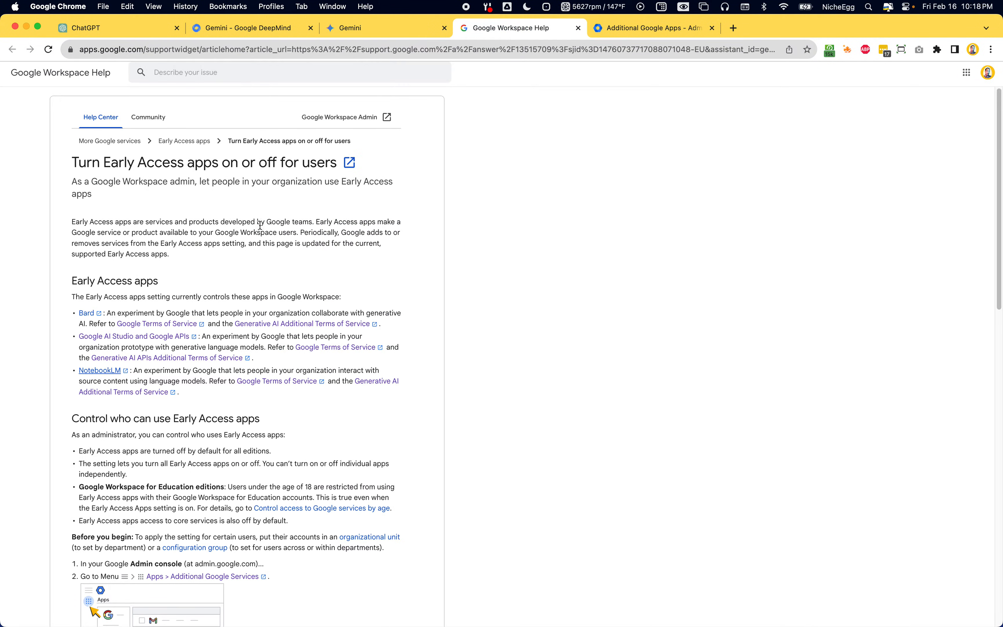
mouse_move(198, 196)
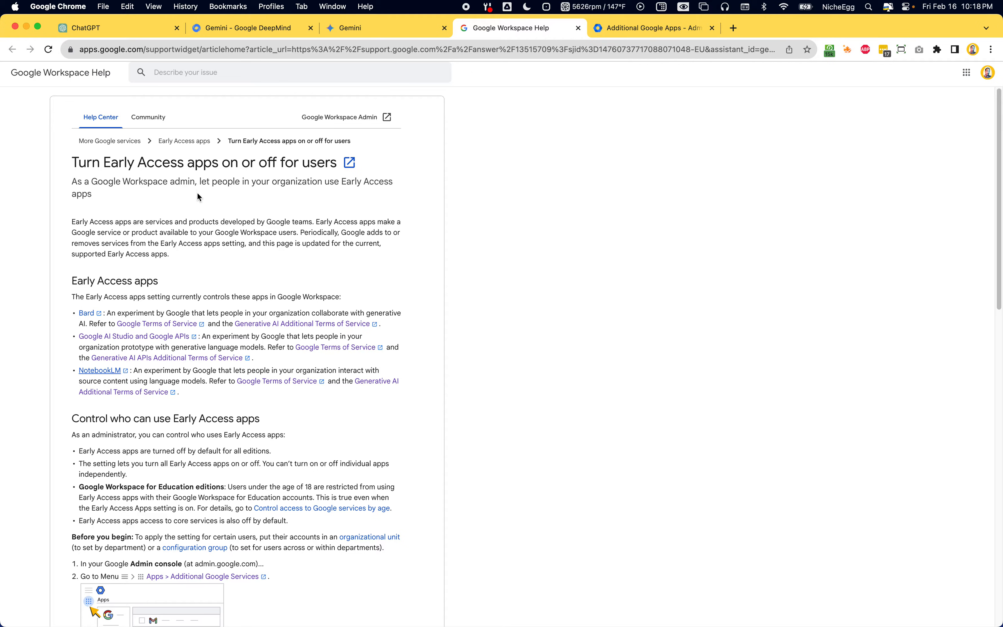
mouse_move(124, 75)
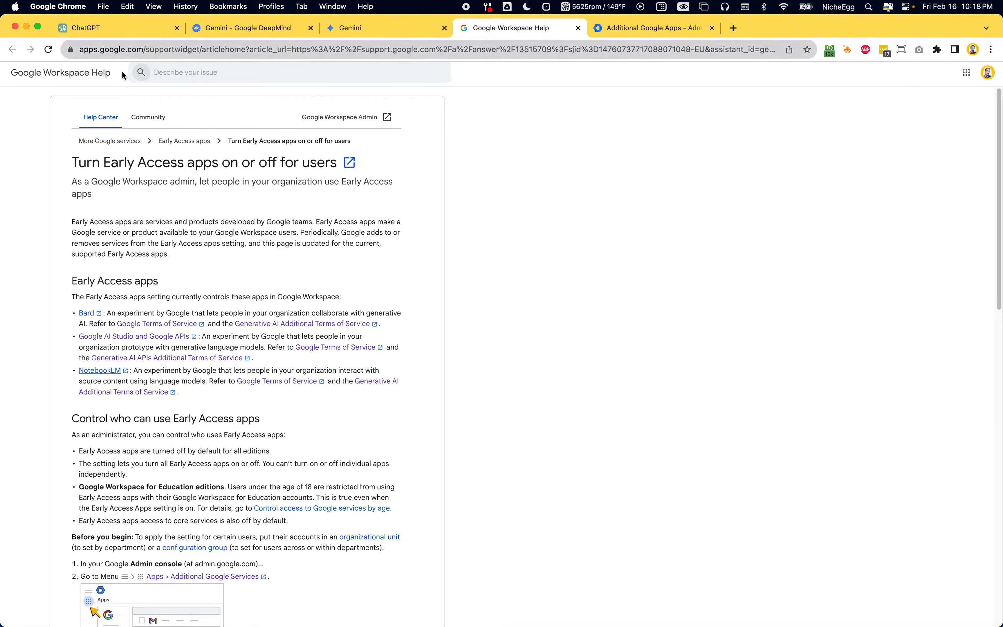
mouse_move(215, 209)
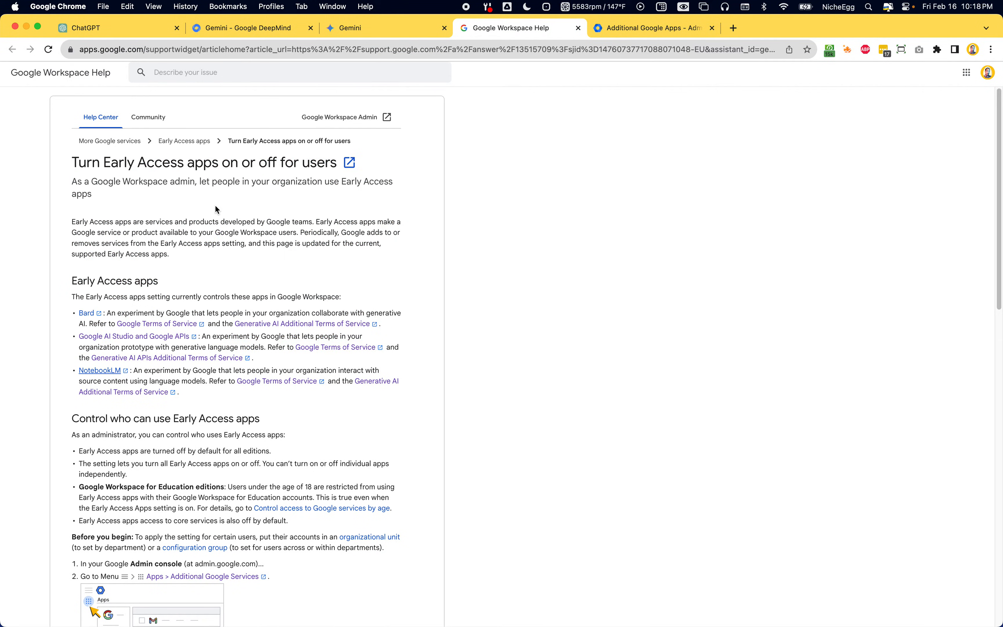
scroll("down", 3)
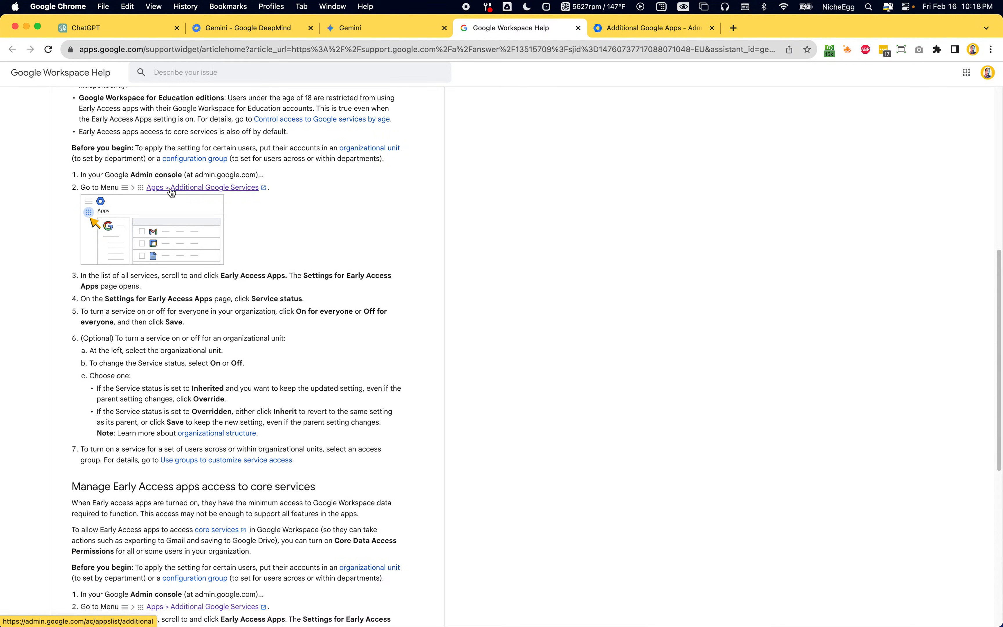
left_click(202, 187)
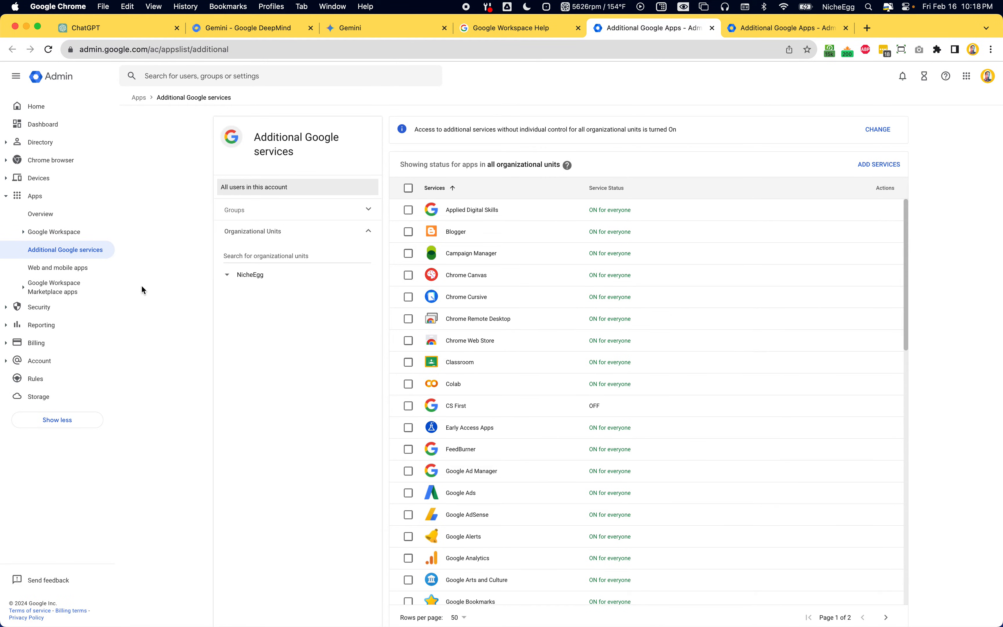
mouse_move(606, 372)
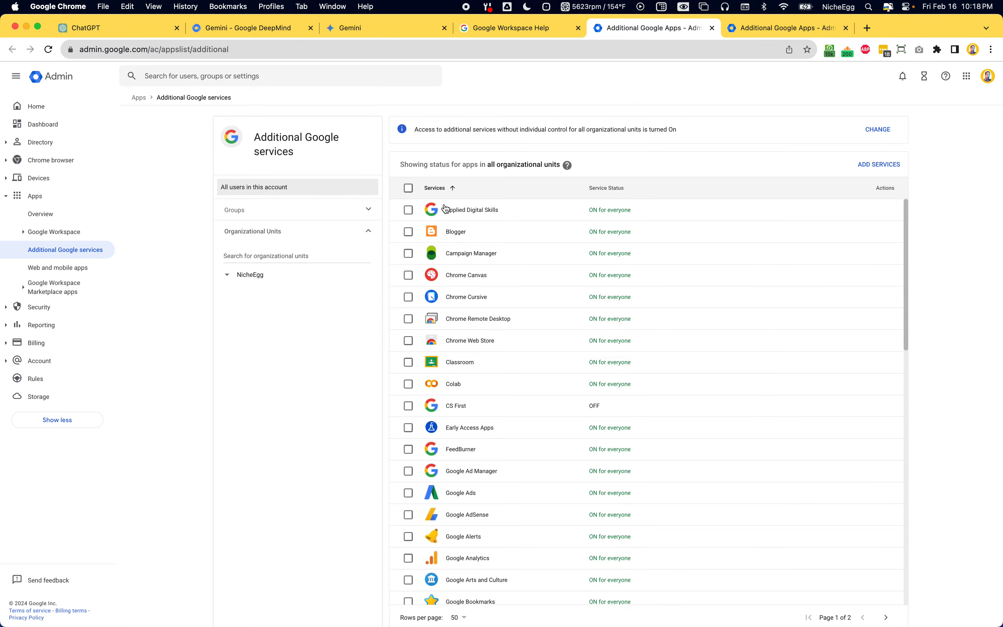
- Locate the Early Access Apps entry in the Additional Google services list, shown ON for everyone
scroll("down", 3)
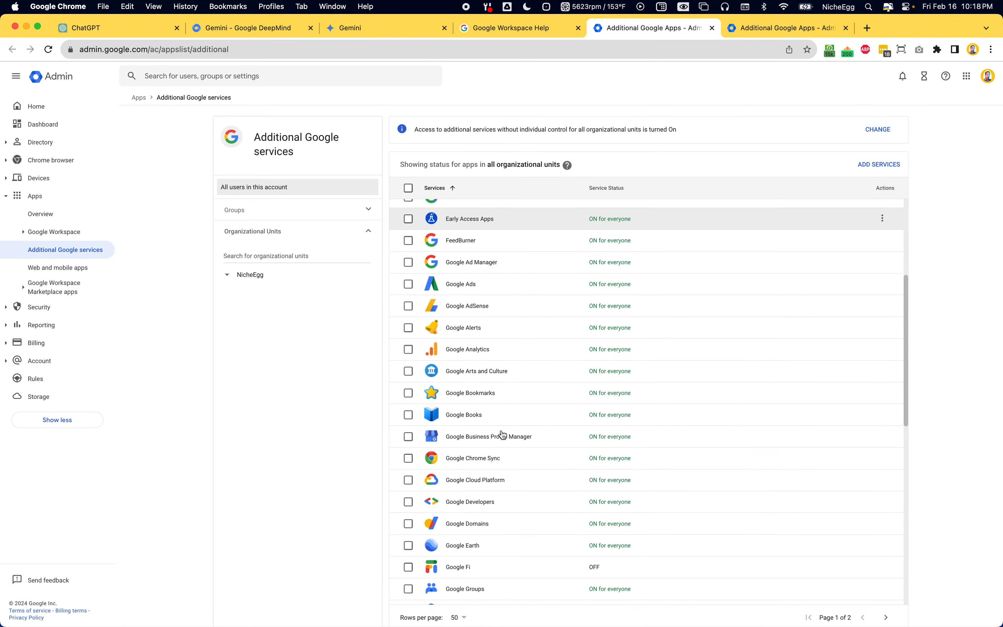
scroll("down", 3)
type("ear")
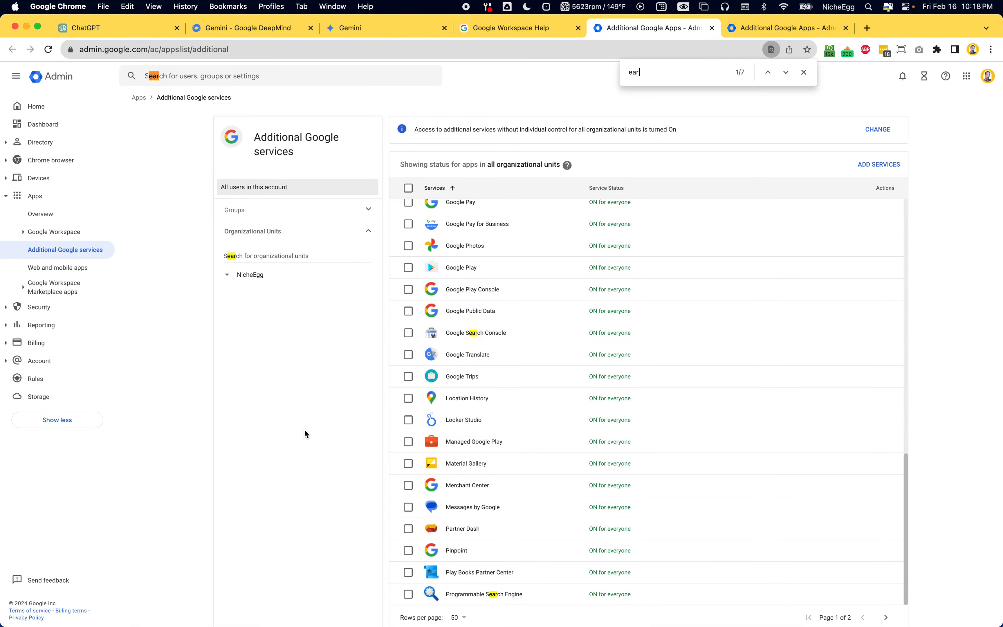
left_click(784, 71)
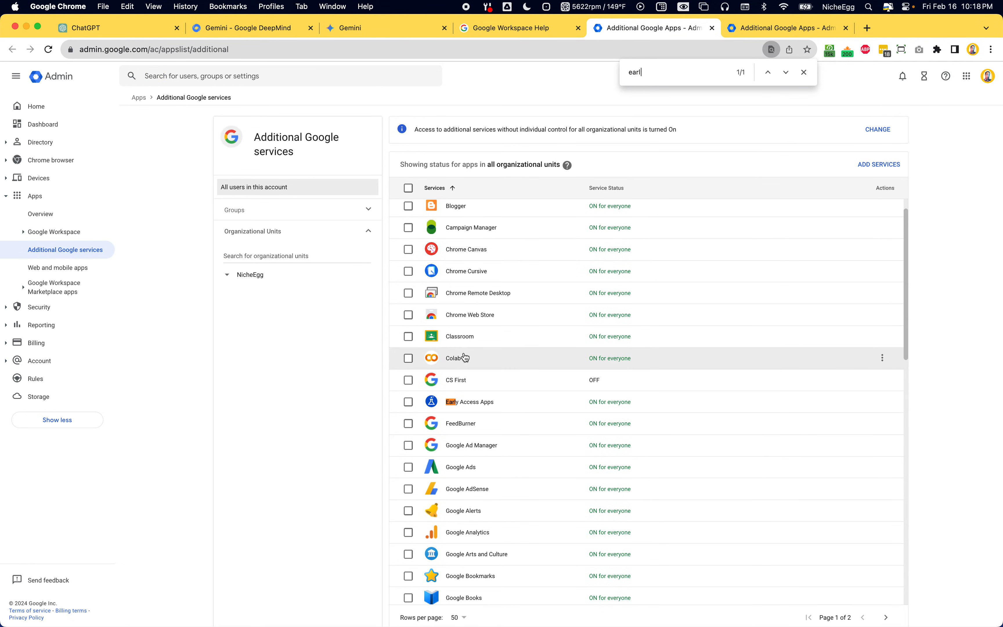
left_click(469, 401)
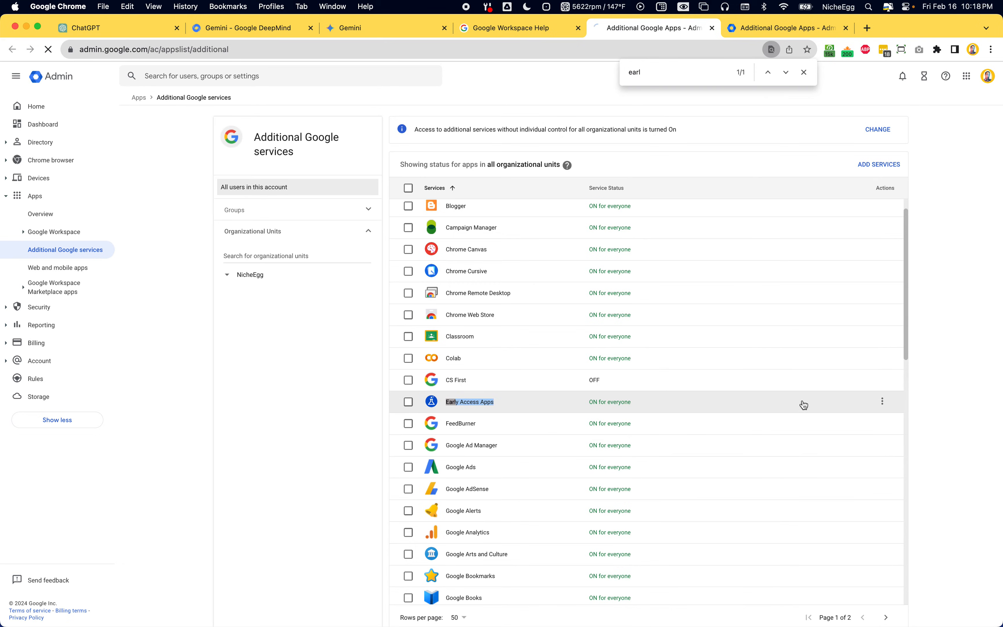
left_click(469, 401)
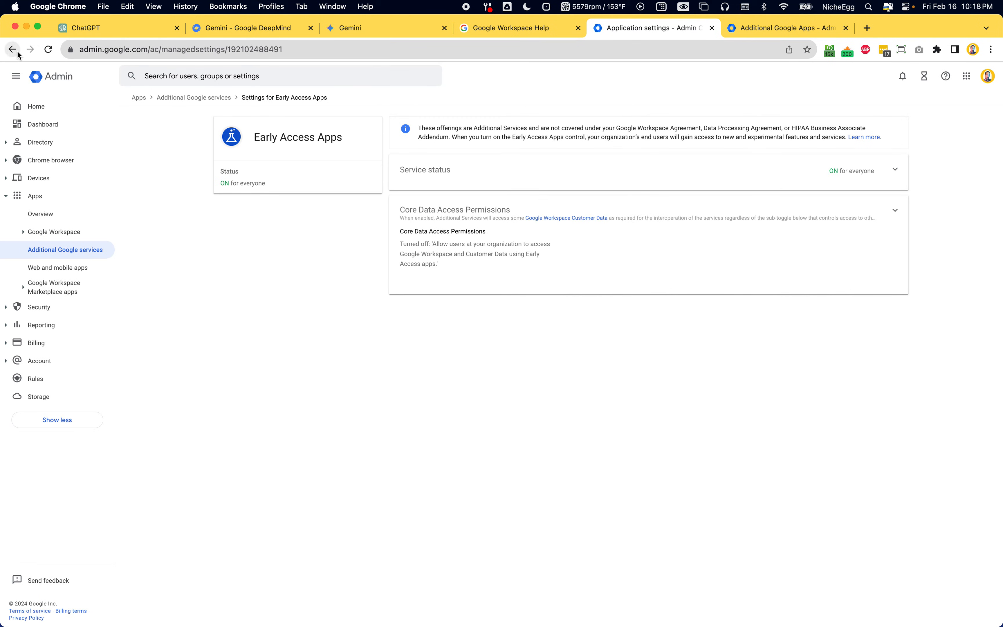
left_click(12, 49)
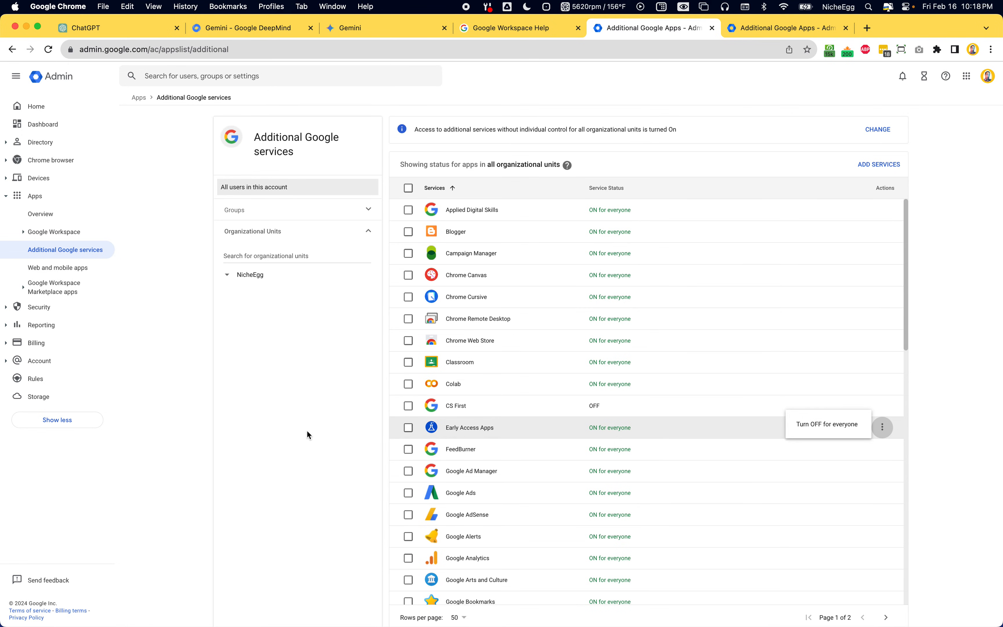
mouse_move(394, 411)
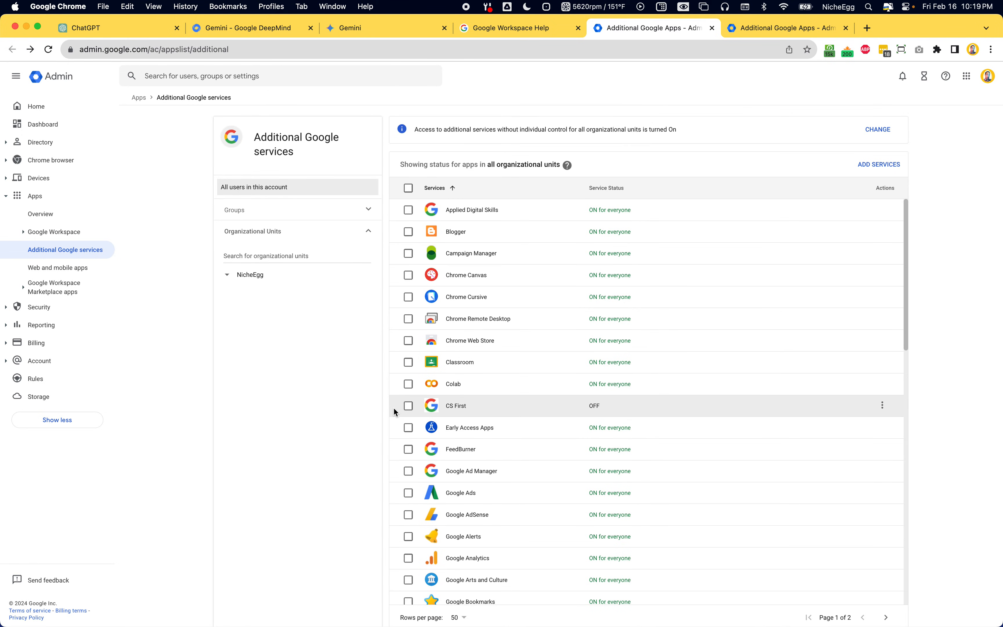
mouse_move(349, 393)
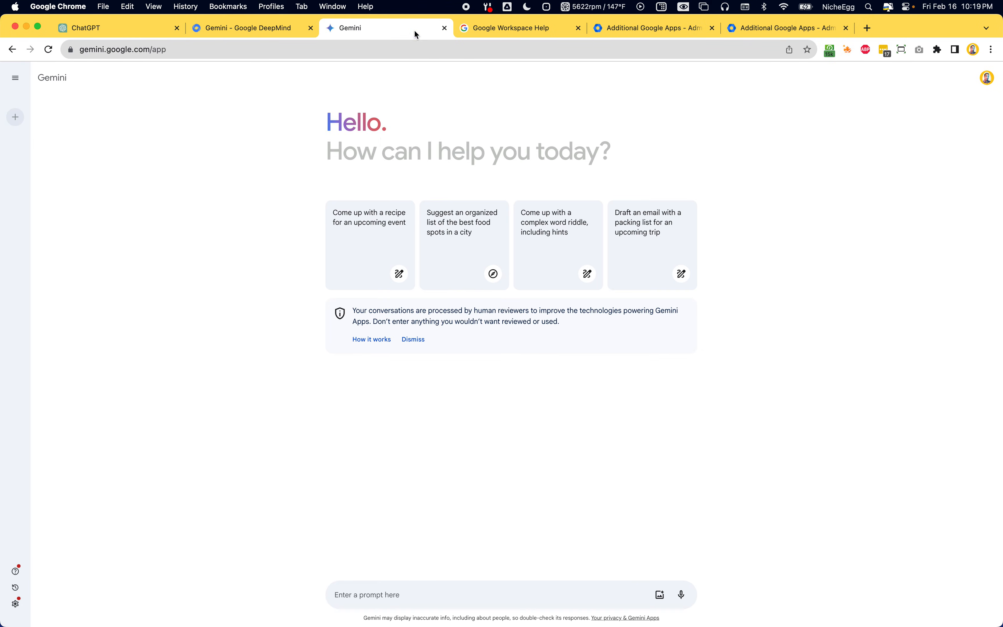
mouse_move(460, 415)
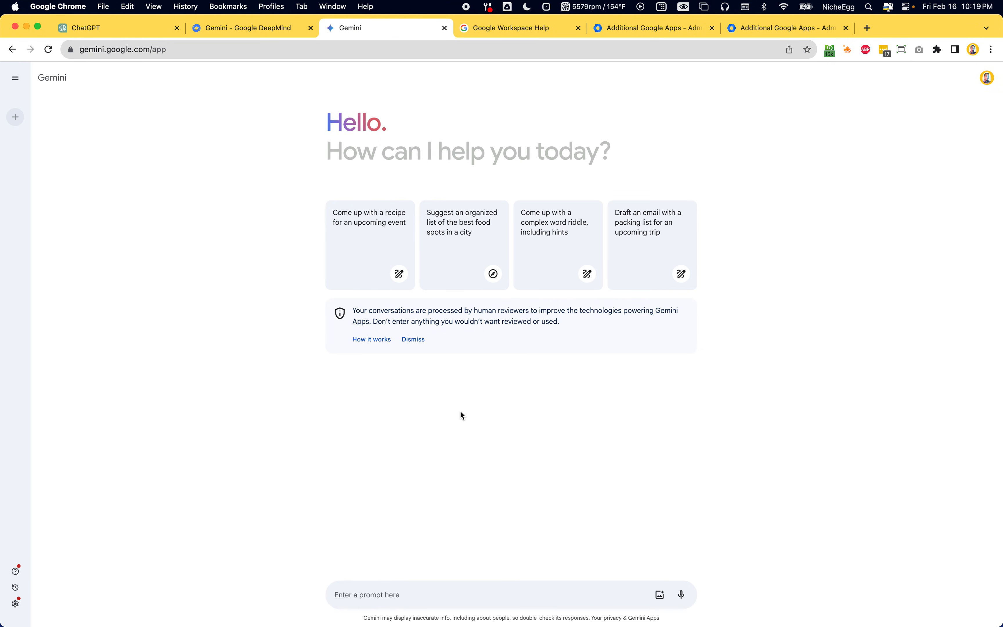
mouse_move(415, 391)
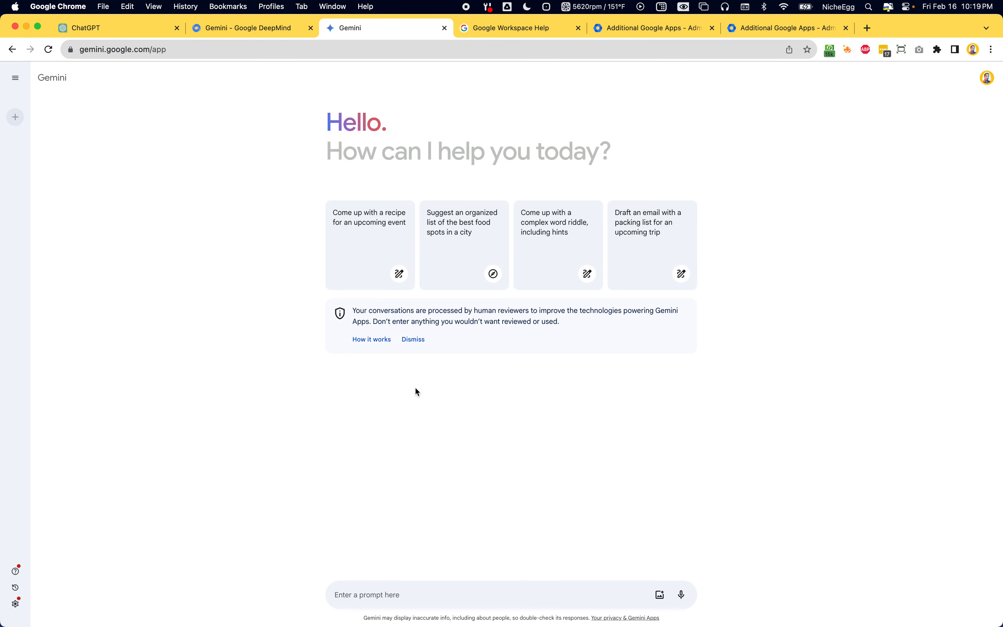
mouse_move(420, 374)
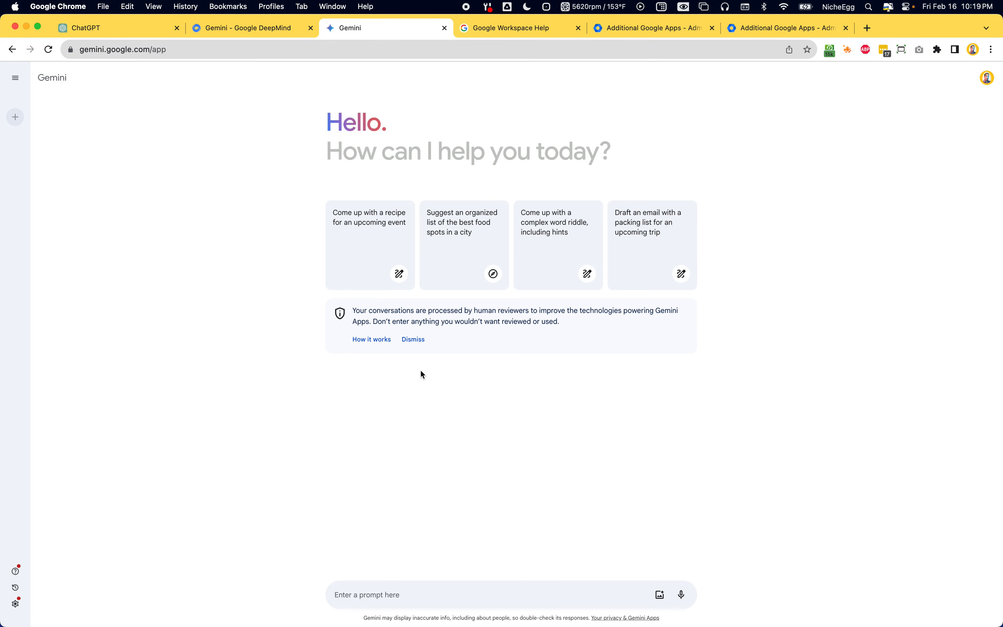